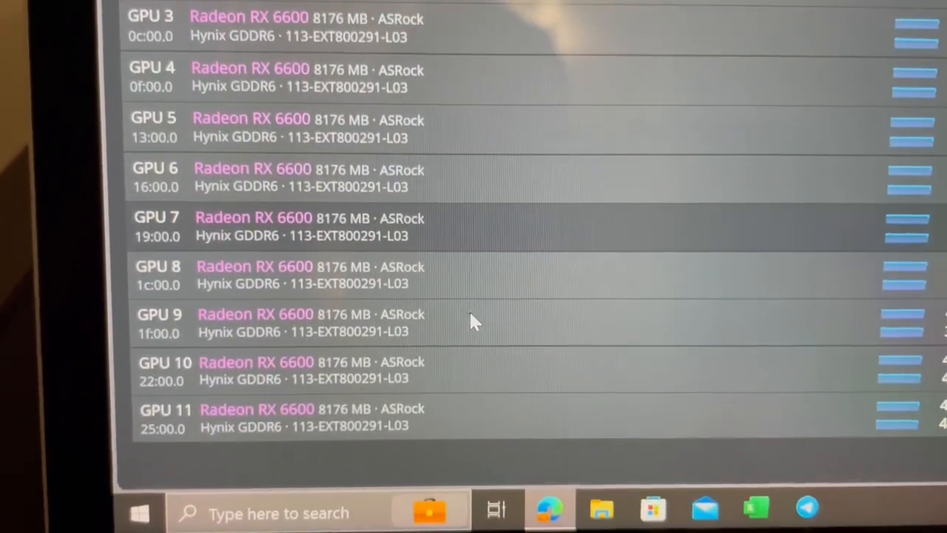
{"action": "scroll", "scroll_direction": "up", "scroll_amount": 3}
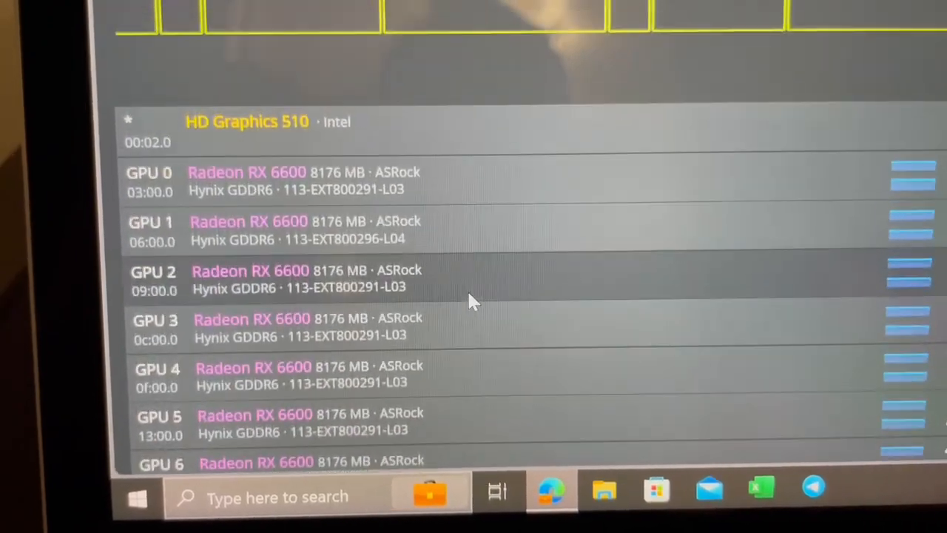
{"action": "scroll", "scroll_direction": "down", "scroll_amount": 3}
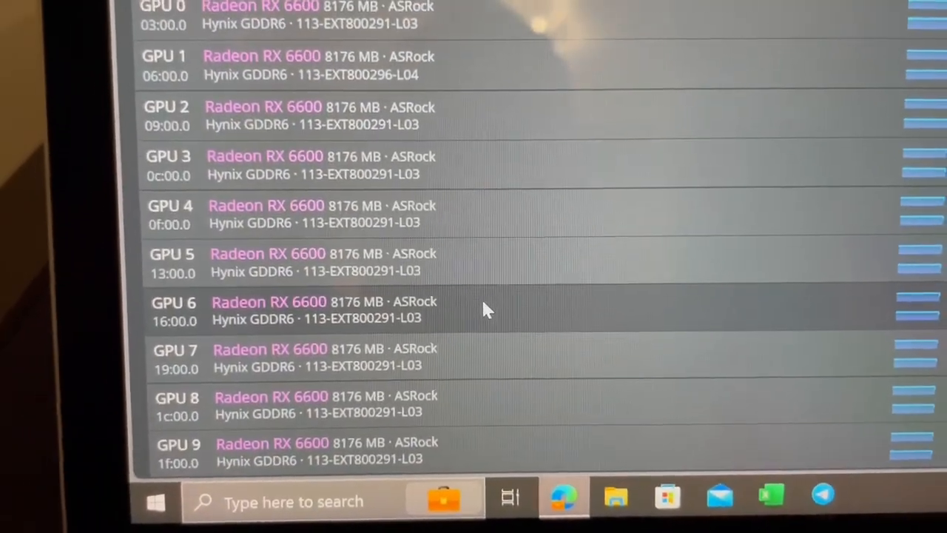